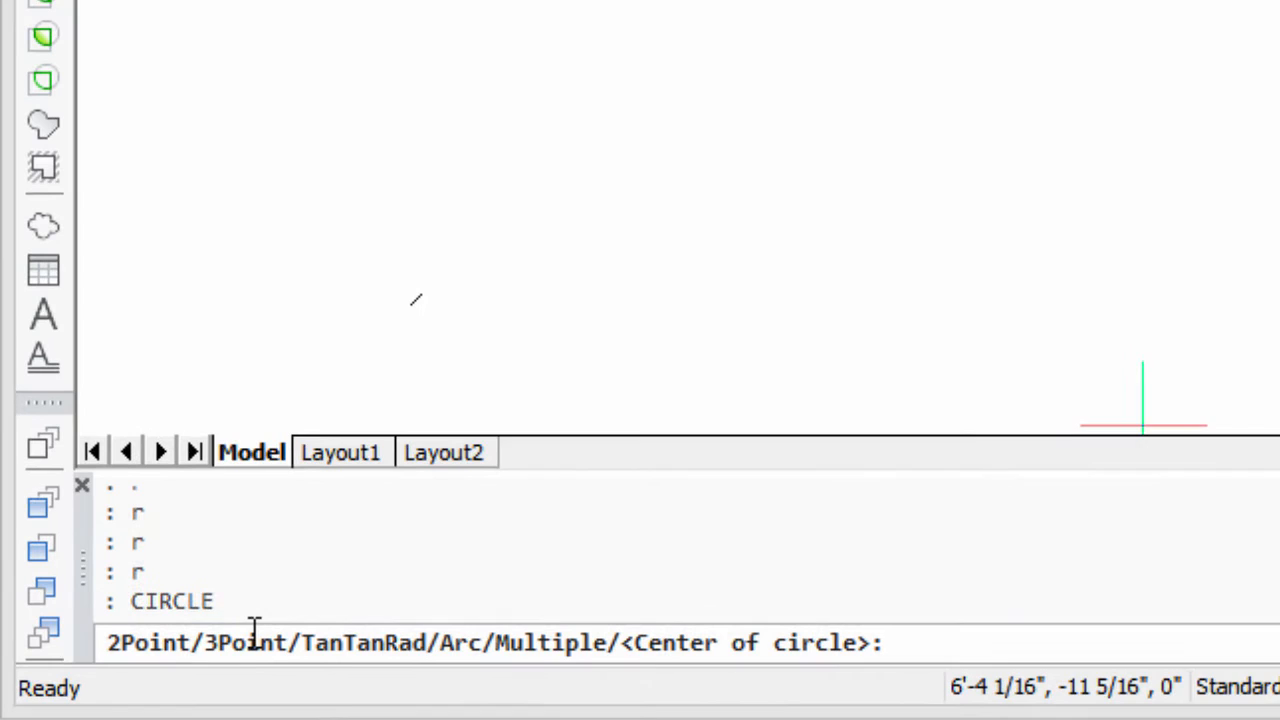
Place the circle's centre at 2,2 with radius 1
text(2,2)
text(1)
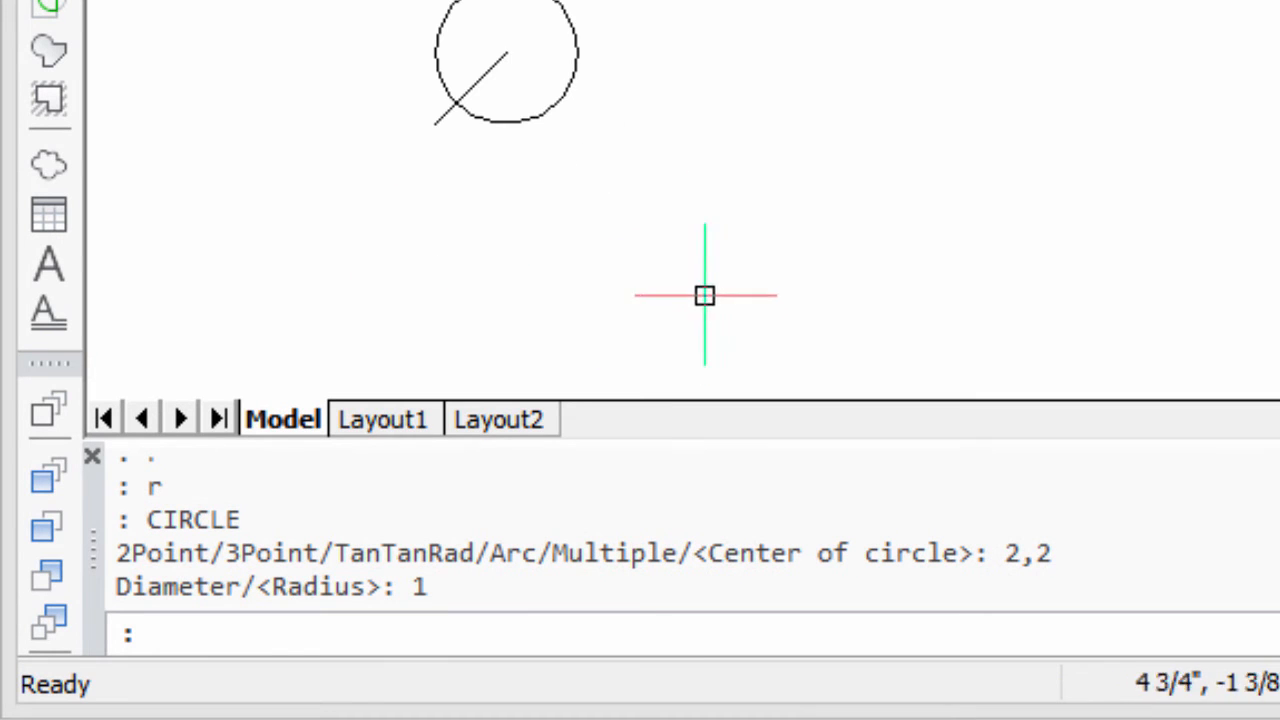
mouse_move(638, 178)
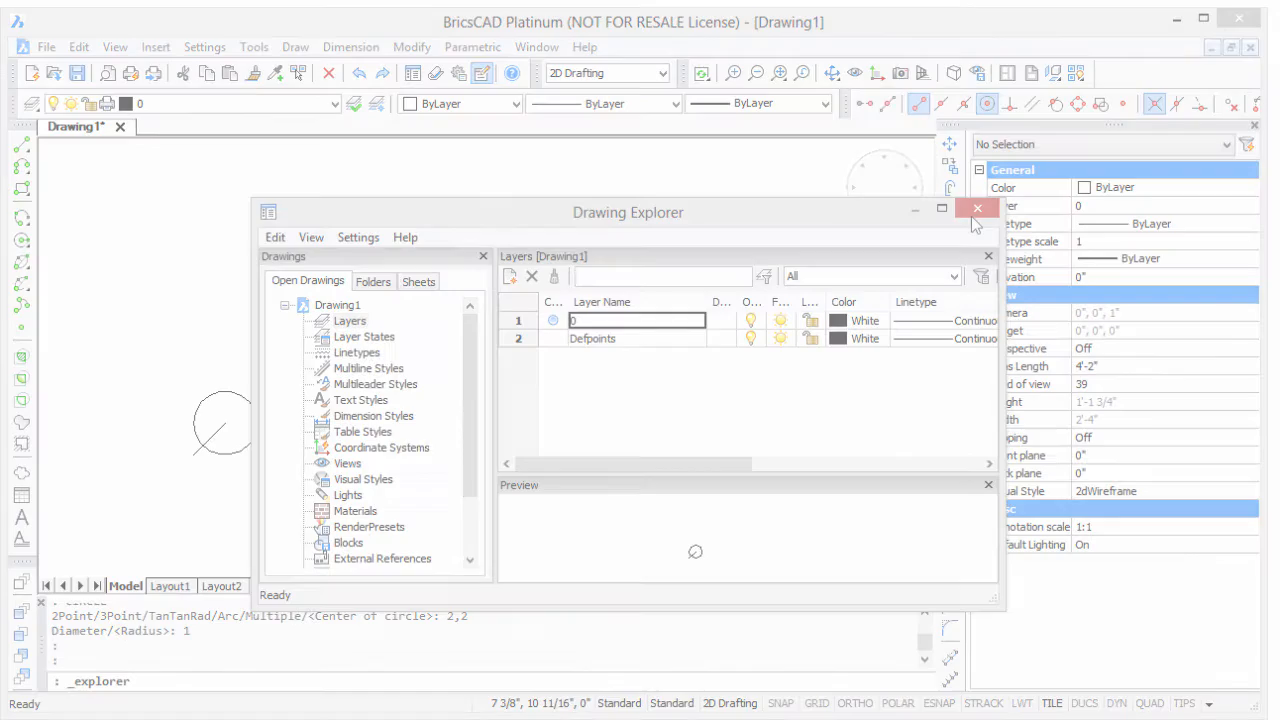
Close the Drawing Explorer to return to the drawing
click(256, 40)
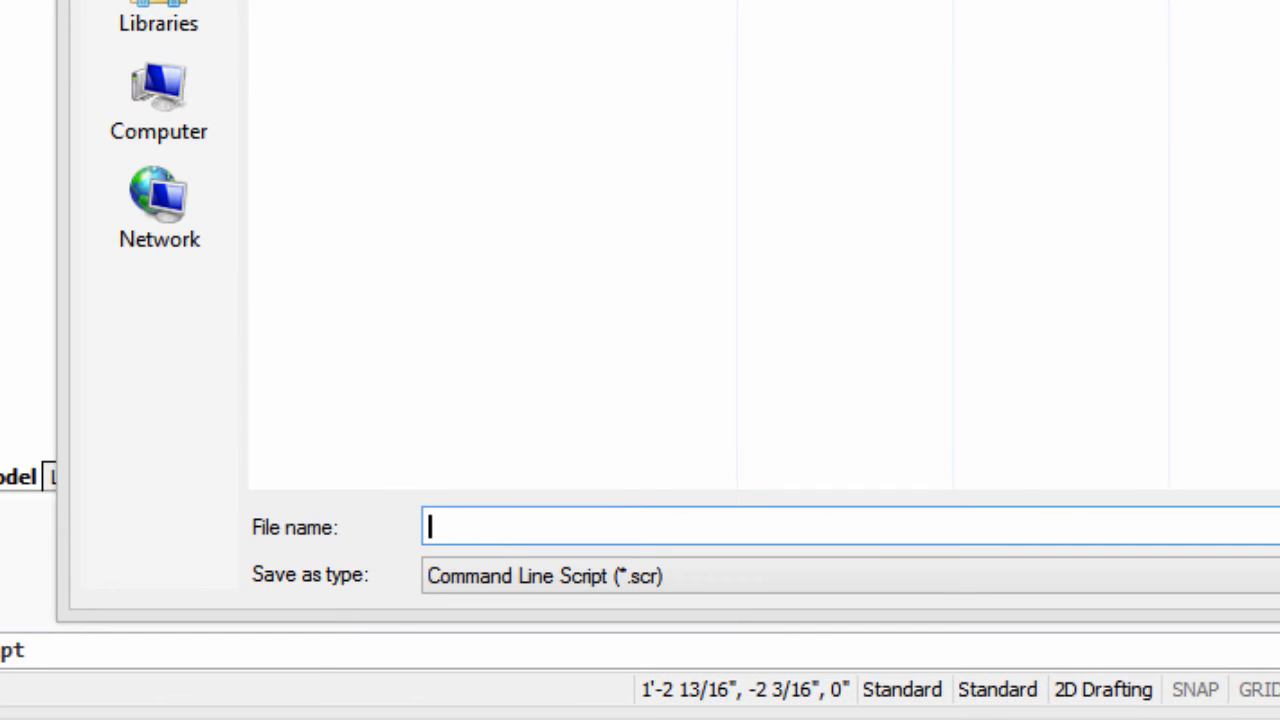
Name the script file MyFirstScript in My Drawings and save it to begin recording
text(MyFi)
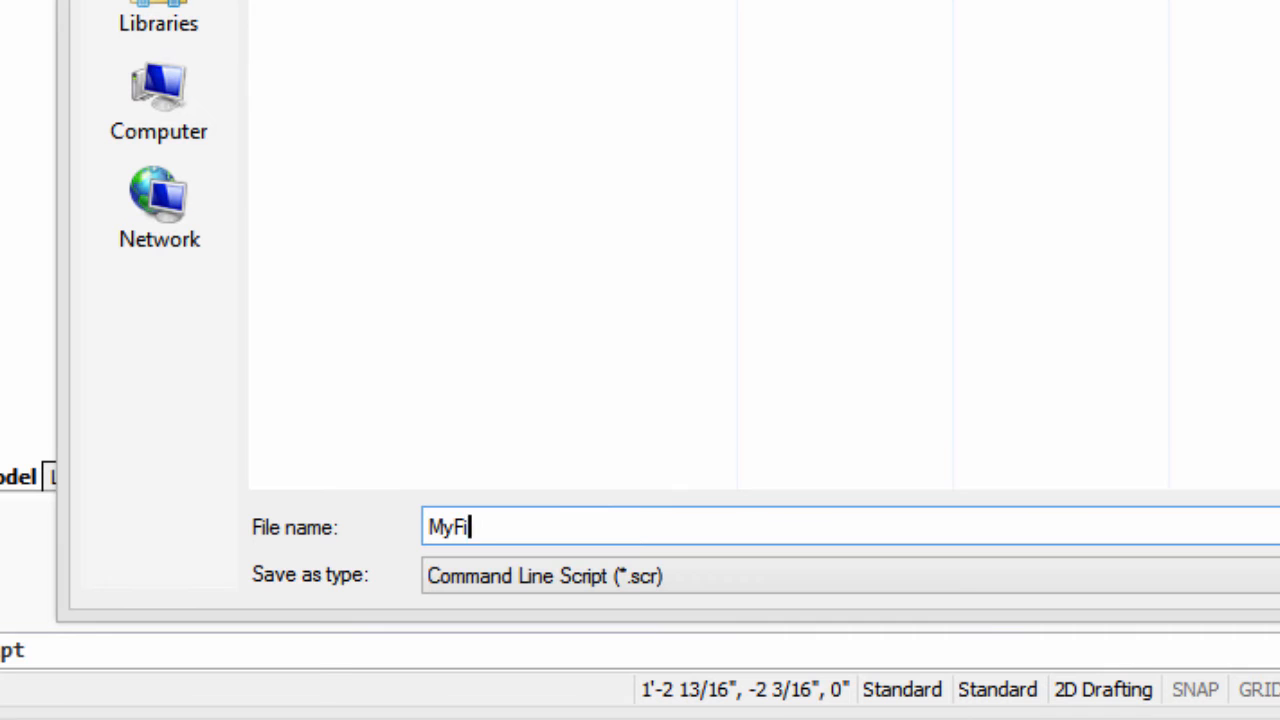
text(rstScript)
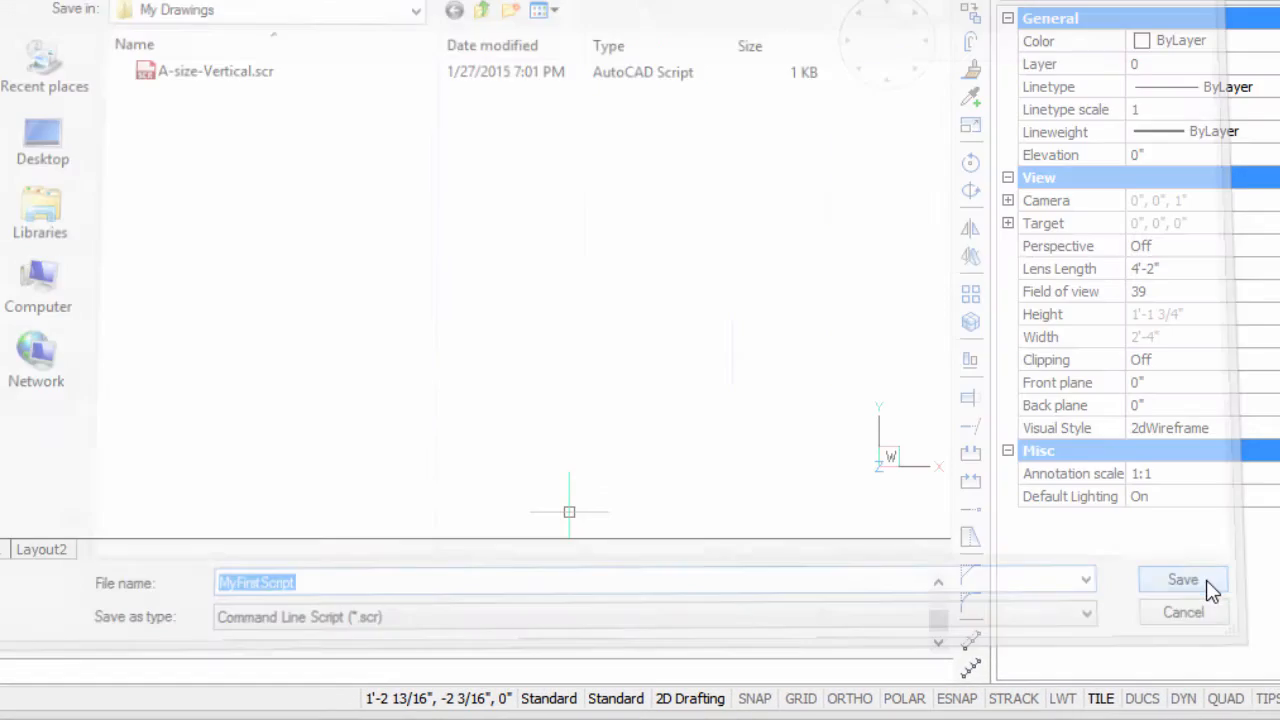
click(1182, 580)
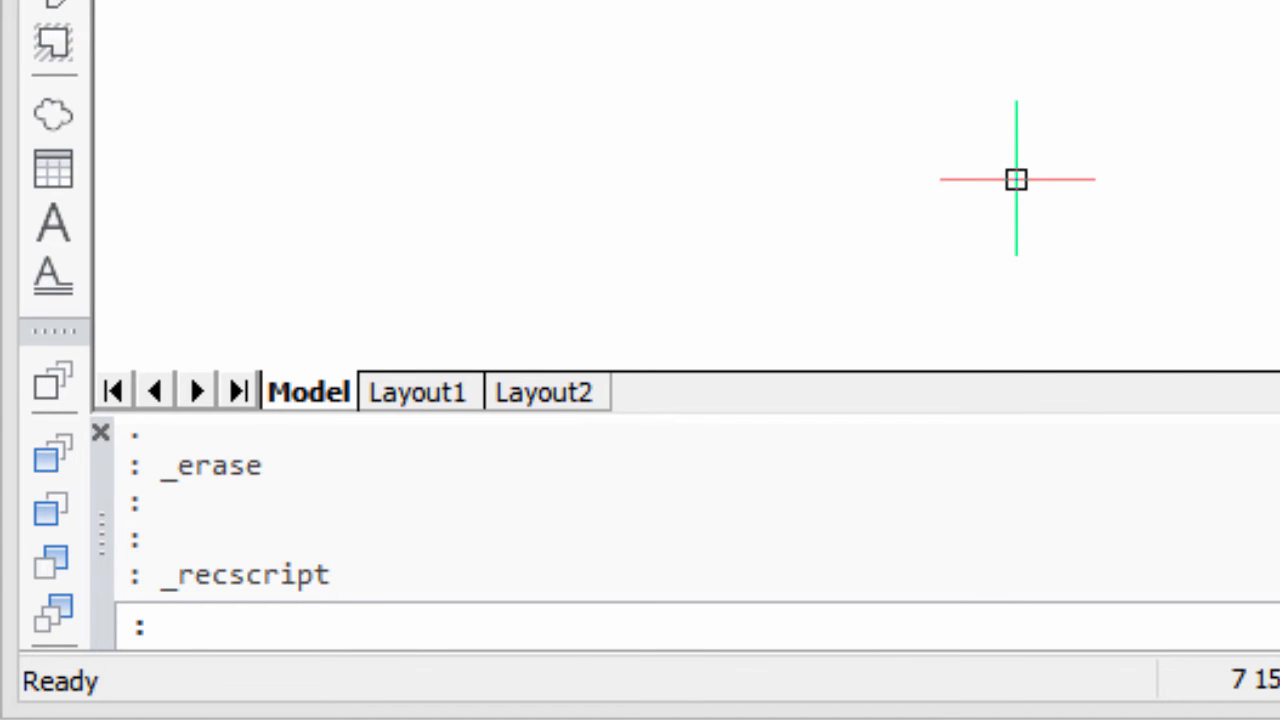
Draw a rectangle from 0,0 to 36,24 with RECTANG and zoom to extents
text(RECTANG)
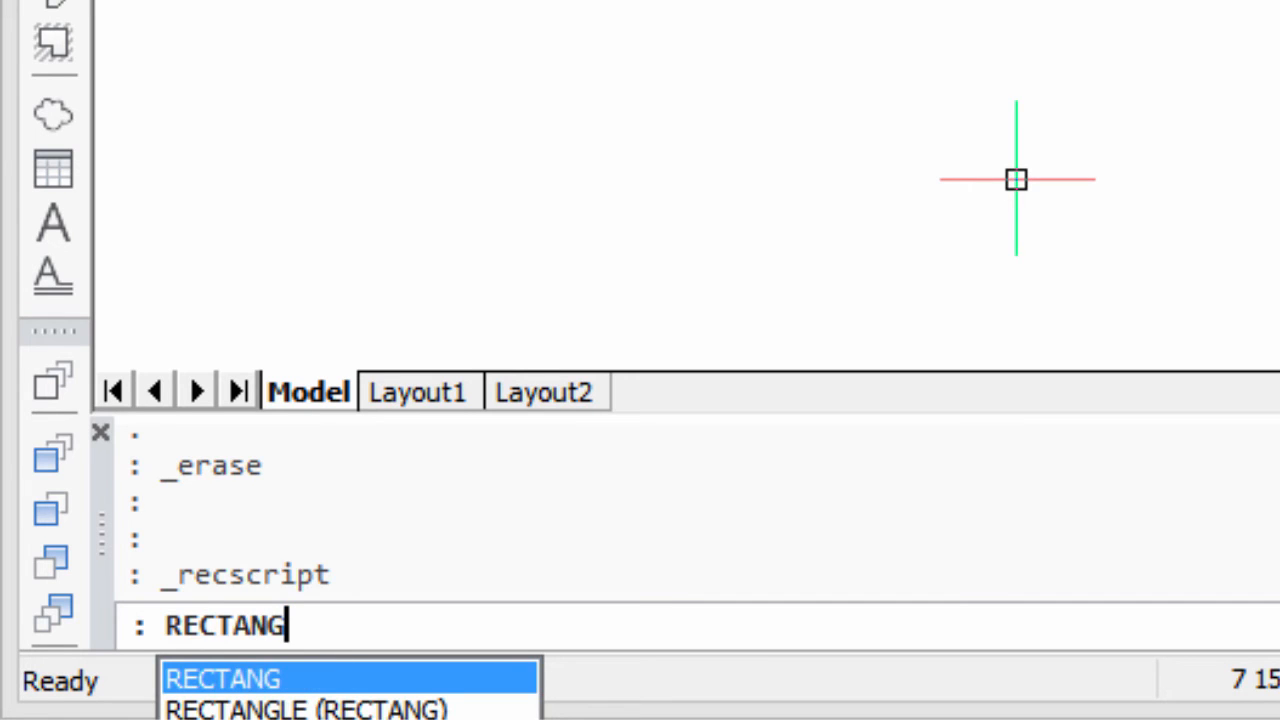
key(Enter)
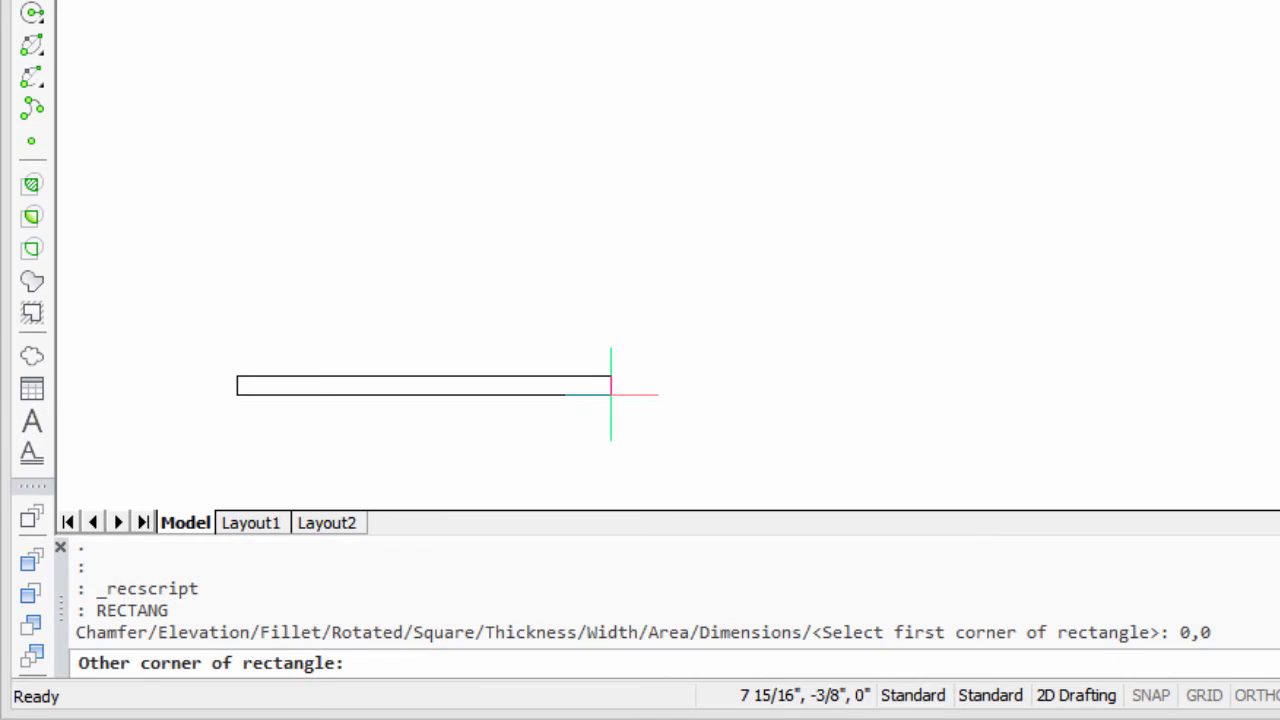
text(3)
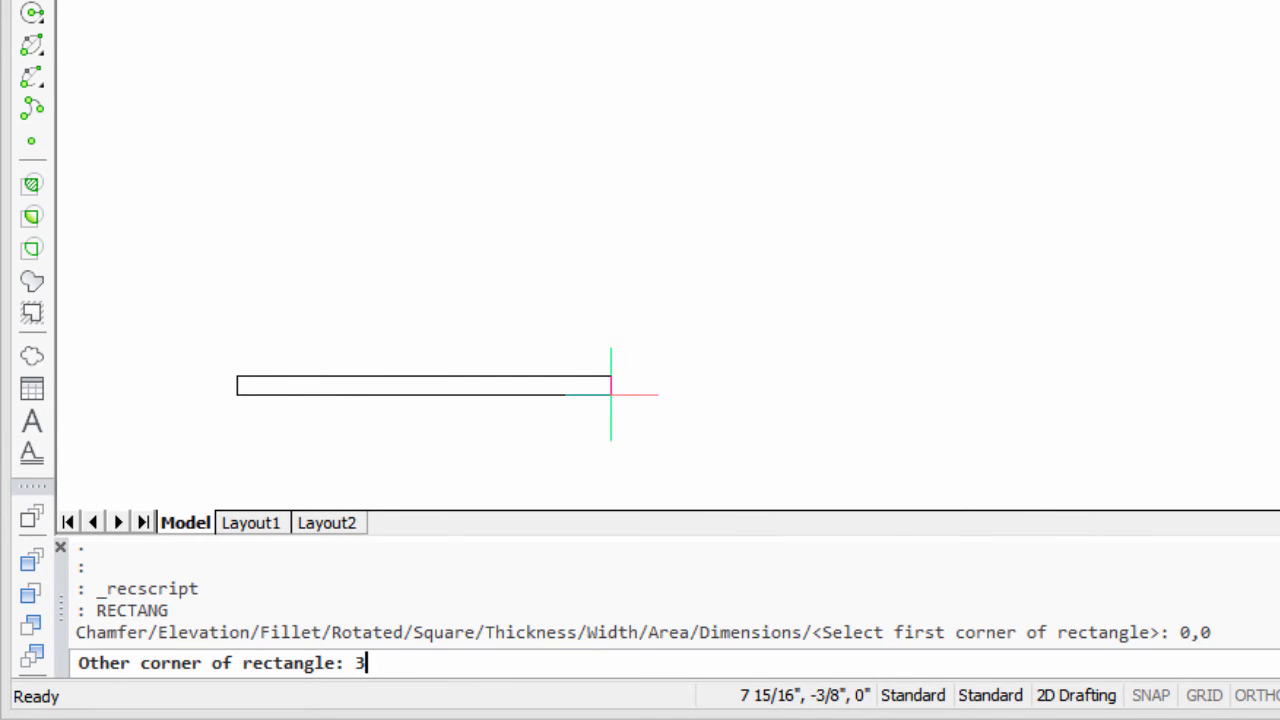
text(6,24)
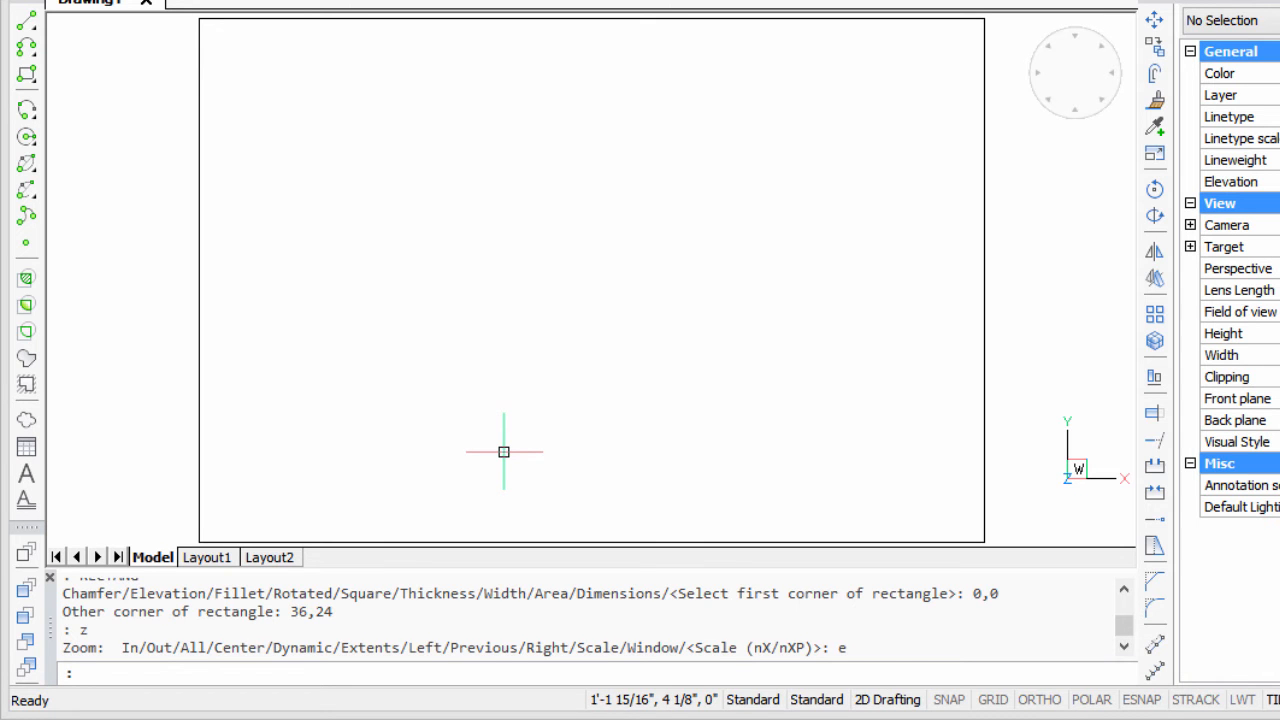
click(308, 24)
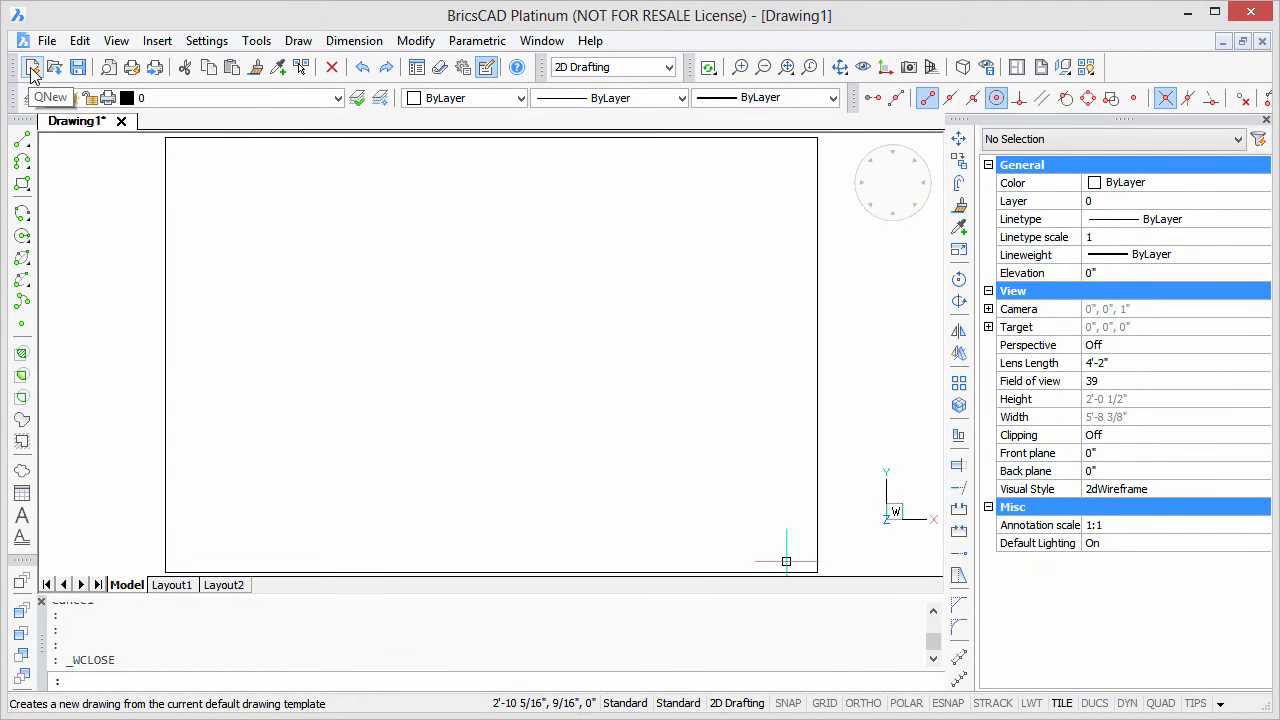
Start a new blank drawing and run MyFirstScript.scr via Tools > Run Script
click(32, 68)
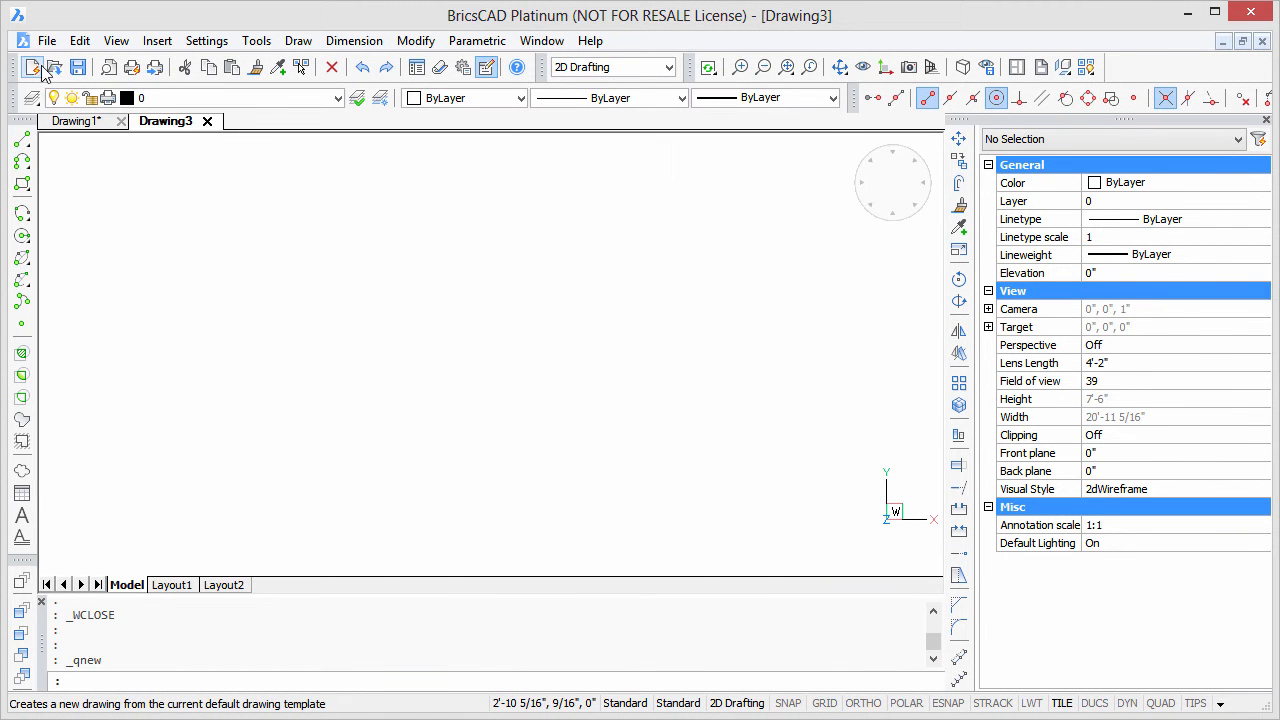
click(256, 40)
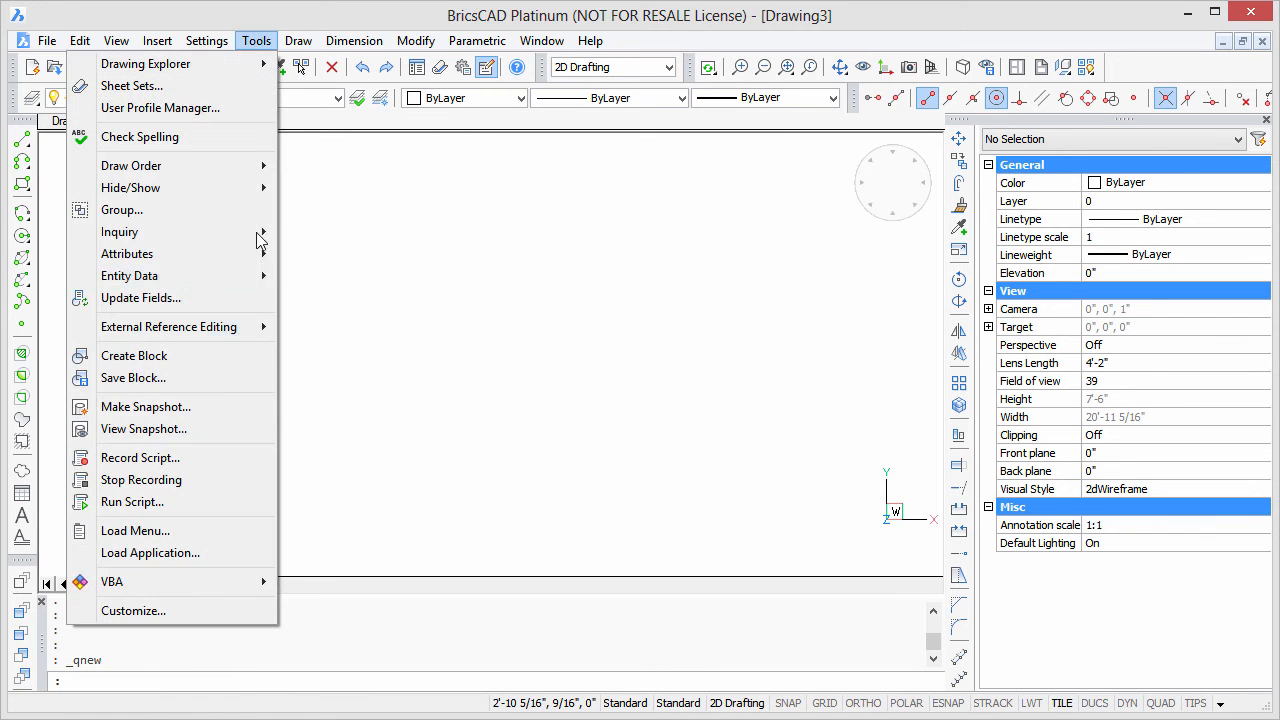
mouse_move(130, 500)
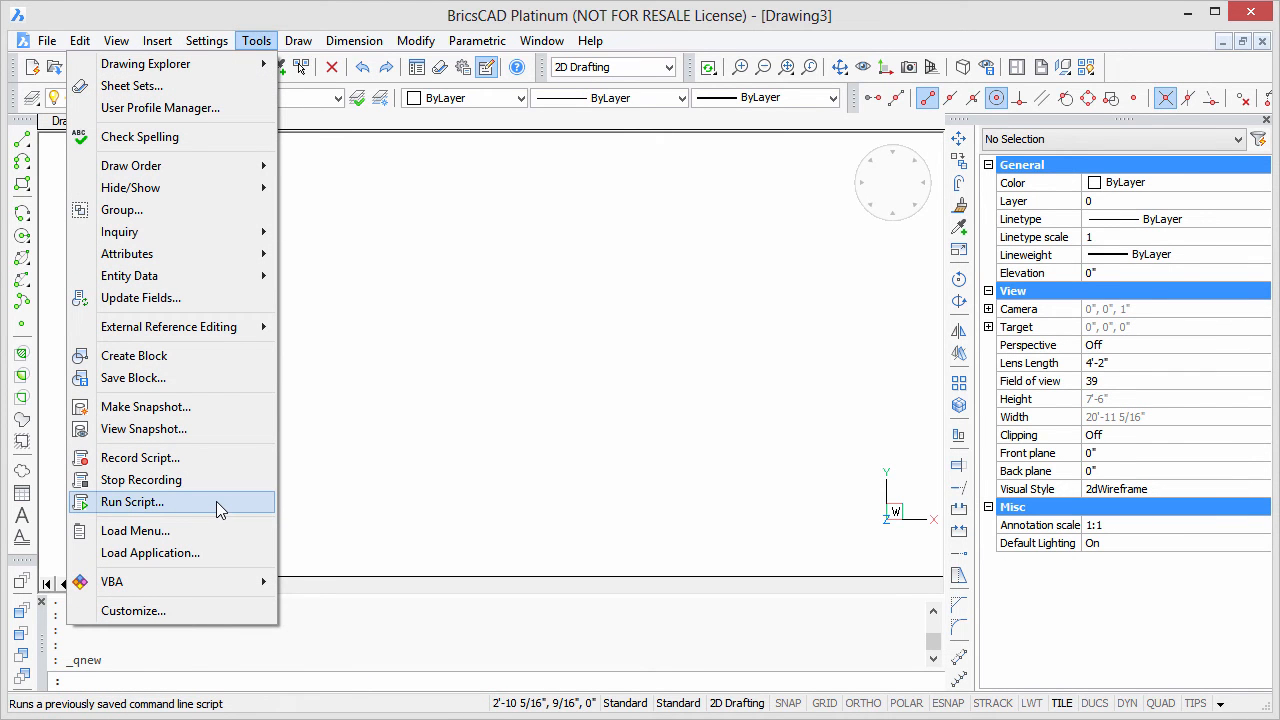
click(132, 500)
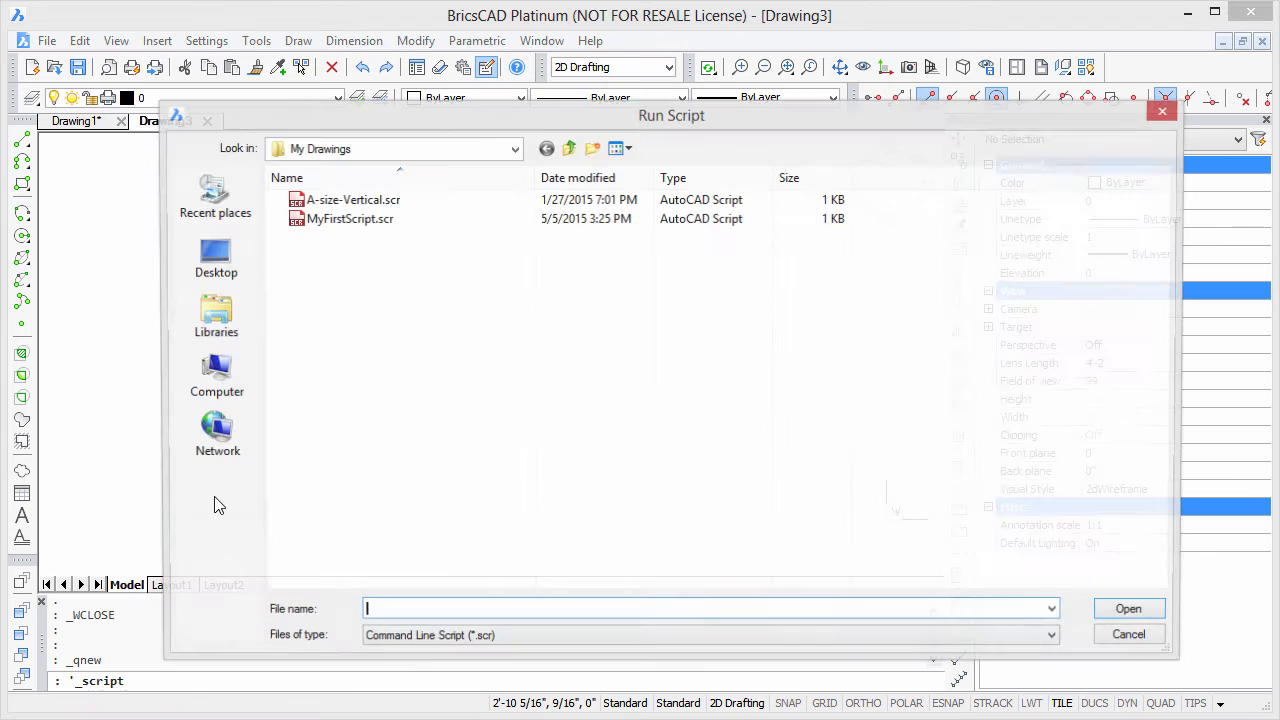
click(350, 218)
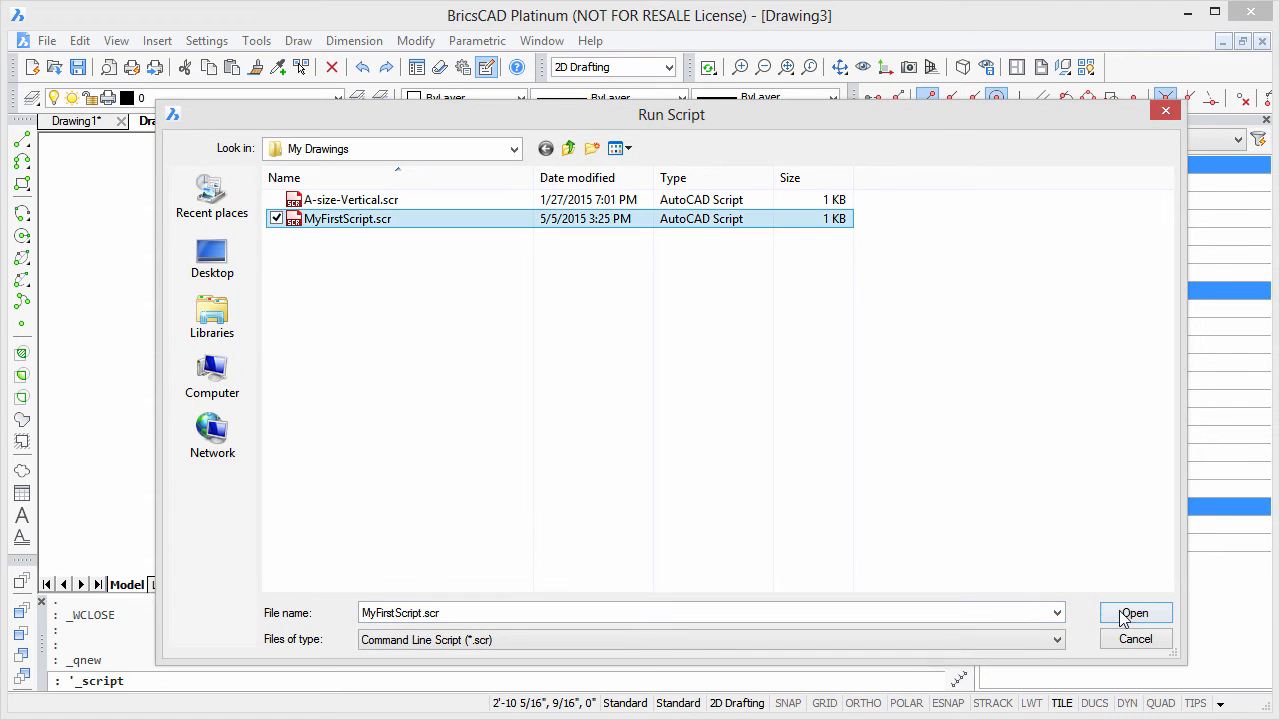
click(1136, 612)
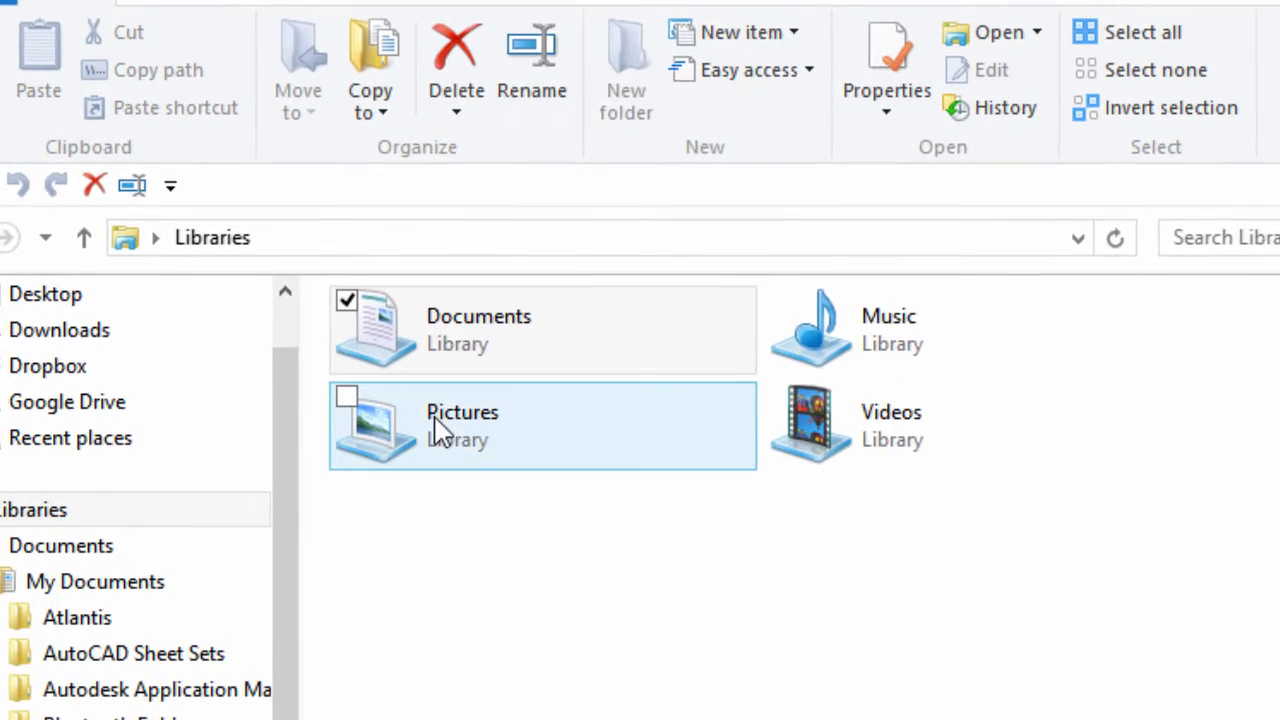
Navigate into Documents and then the My Drawings folder
double_click(478, 328)
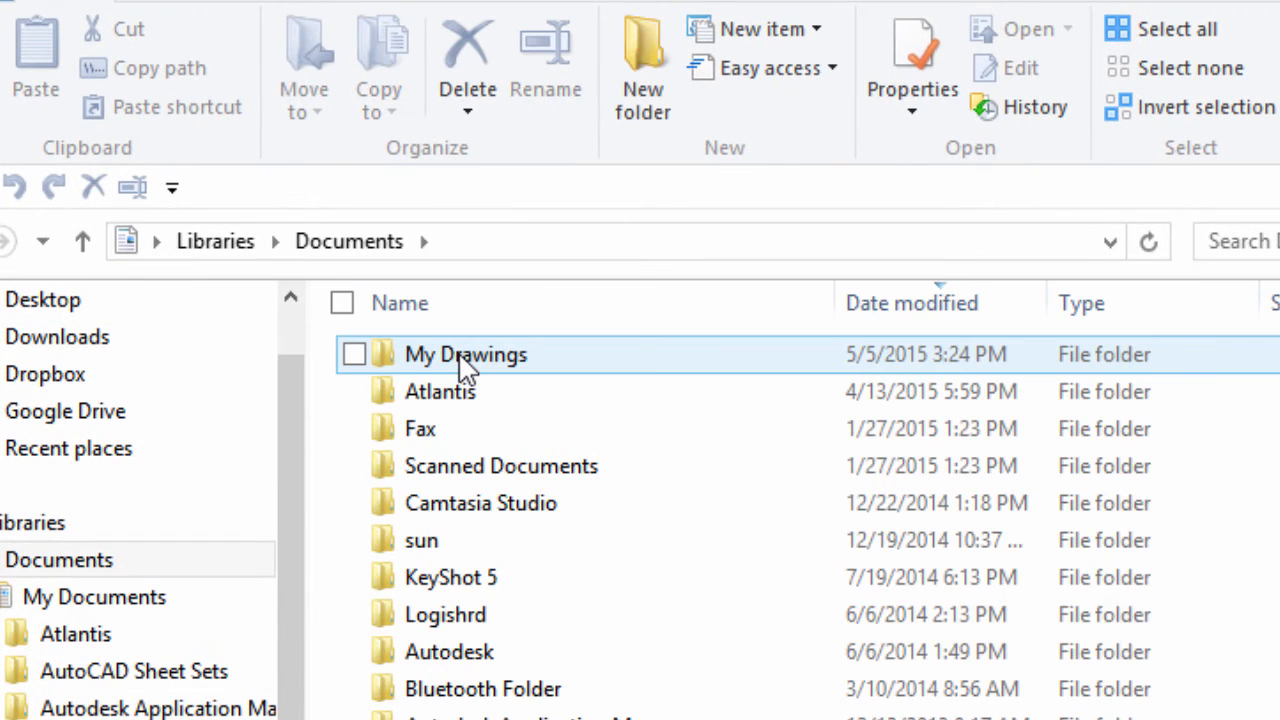
double_click(464, 354)
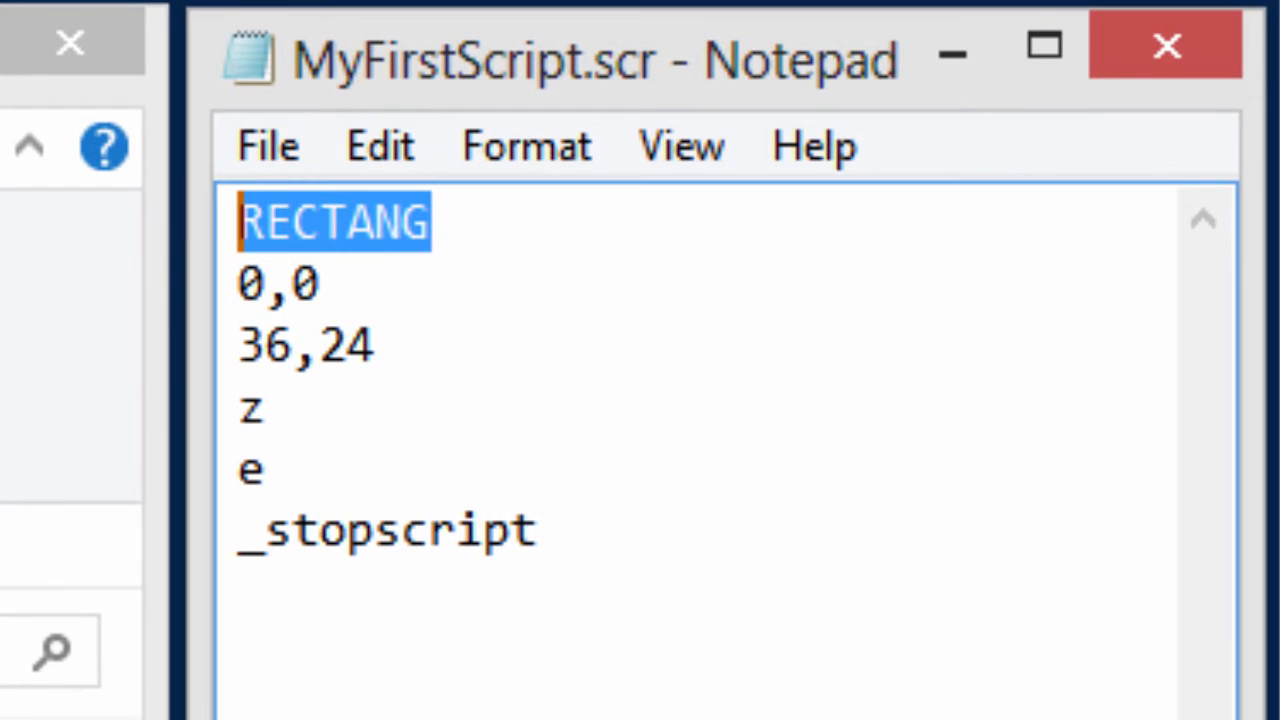
mouse_move(656, 414)
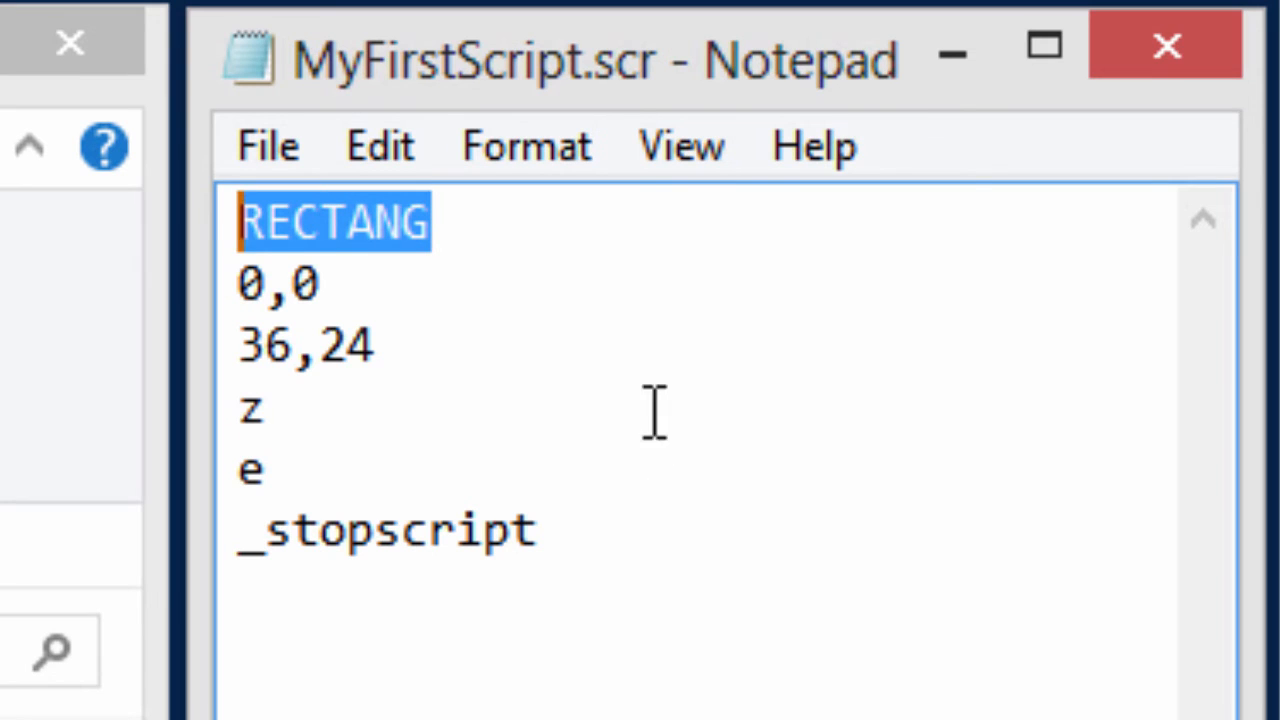
mouse_move(390, 284)
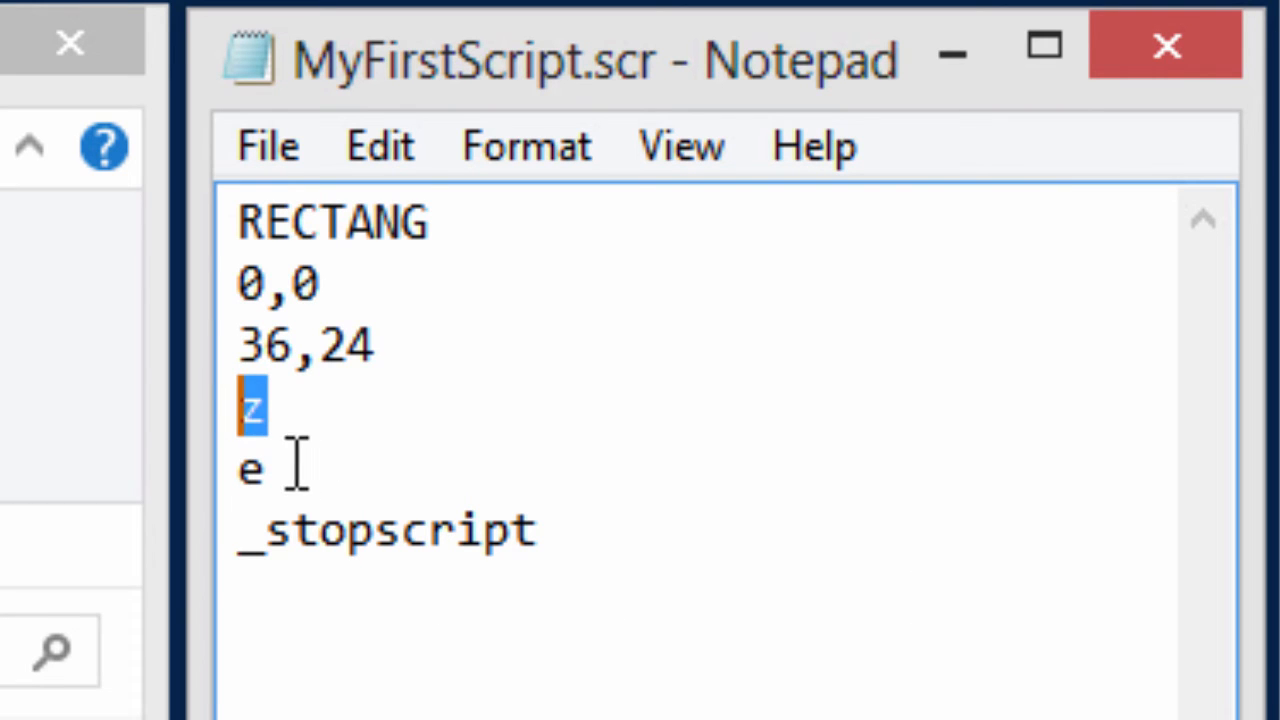
click(250, 468)
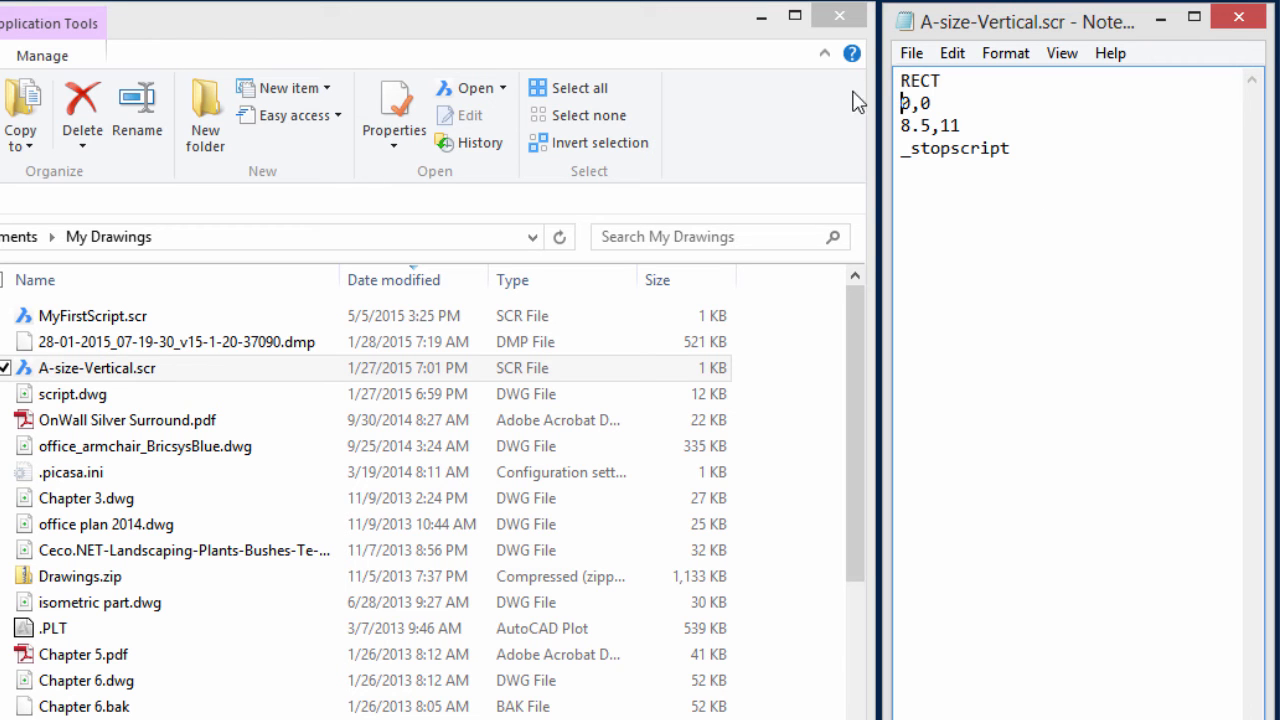
Highlight the 8.5,11 corner coordinate line in A-size-Vertical.scr, then deselect it
double_click(920, 80)
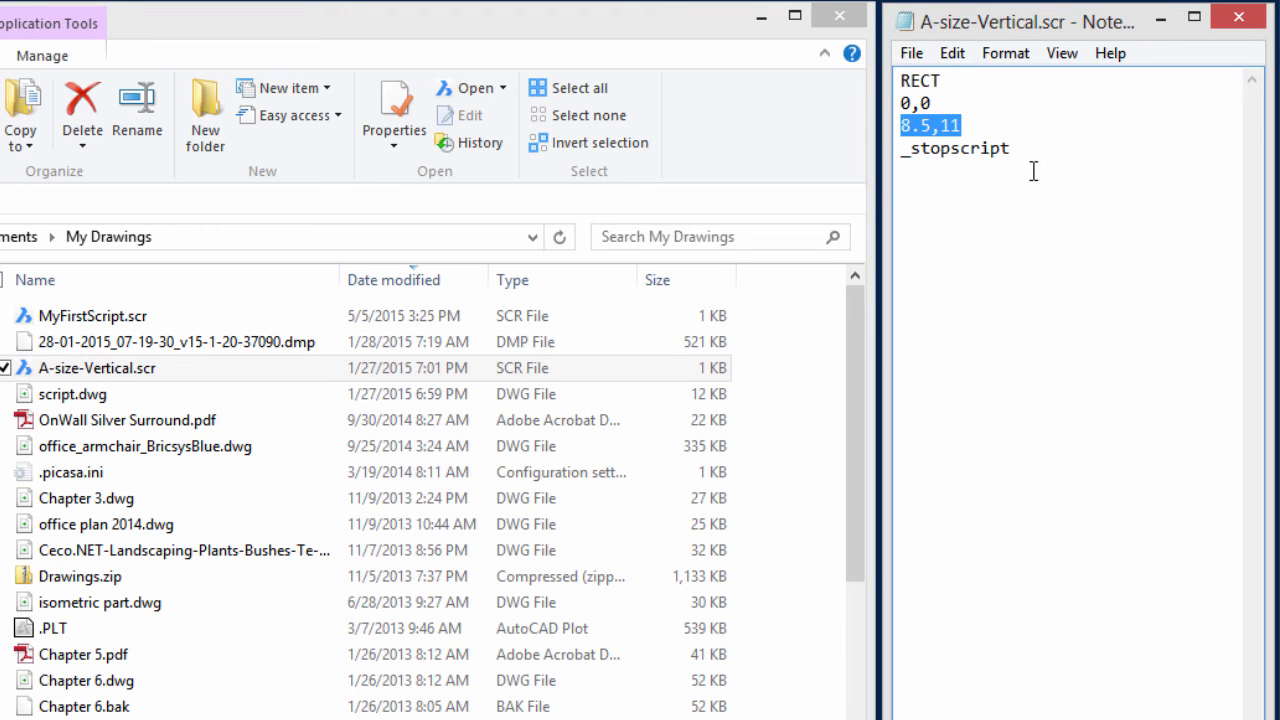
click(1116, 318)
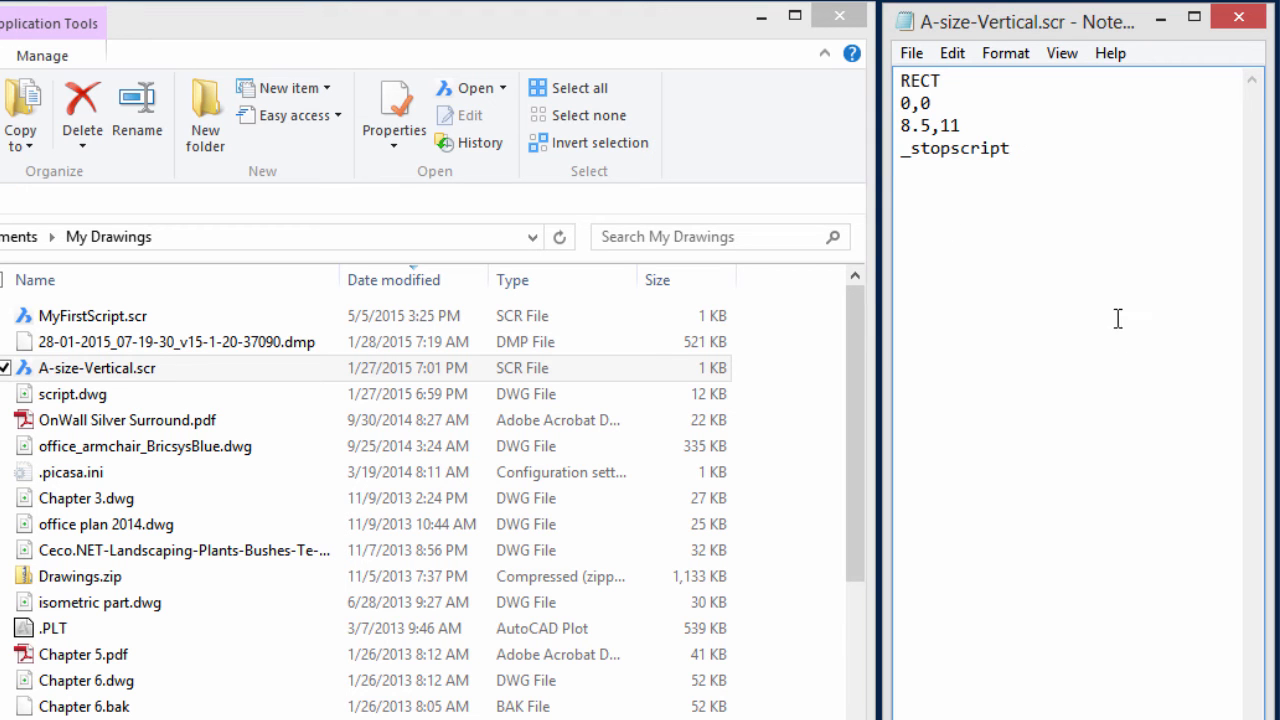
mouse_move(1130, 358)
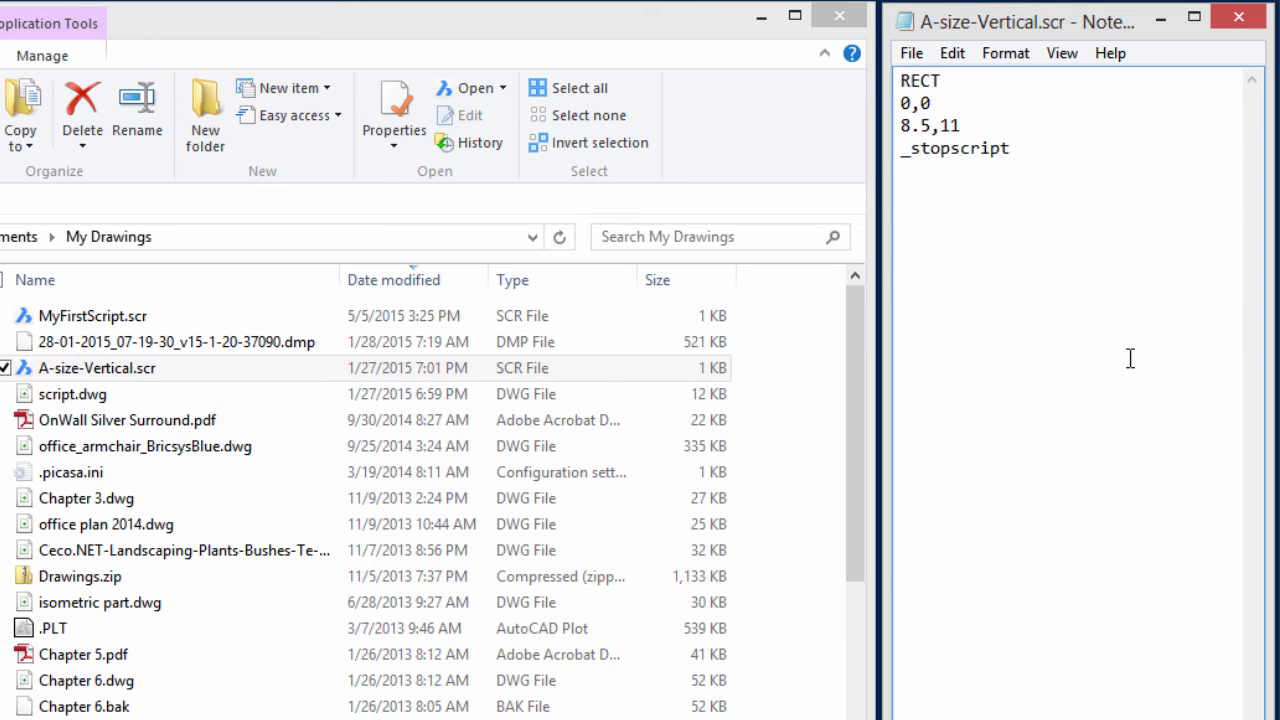